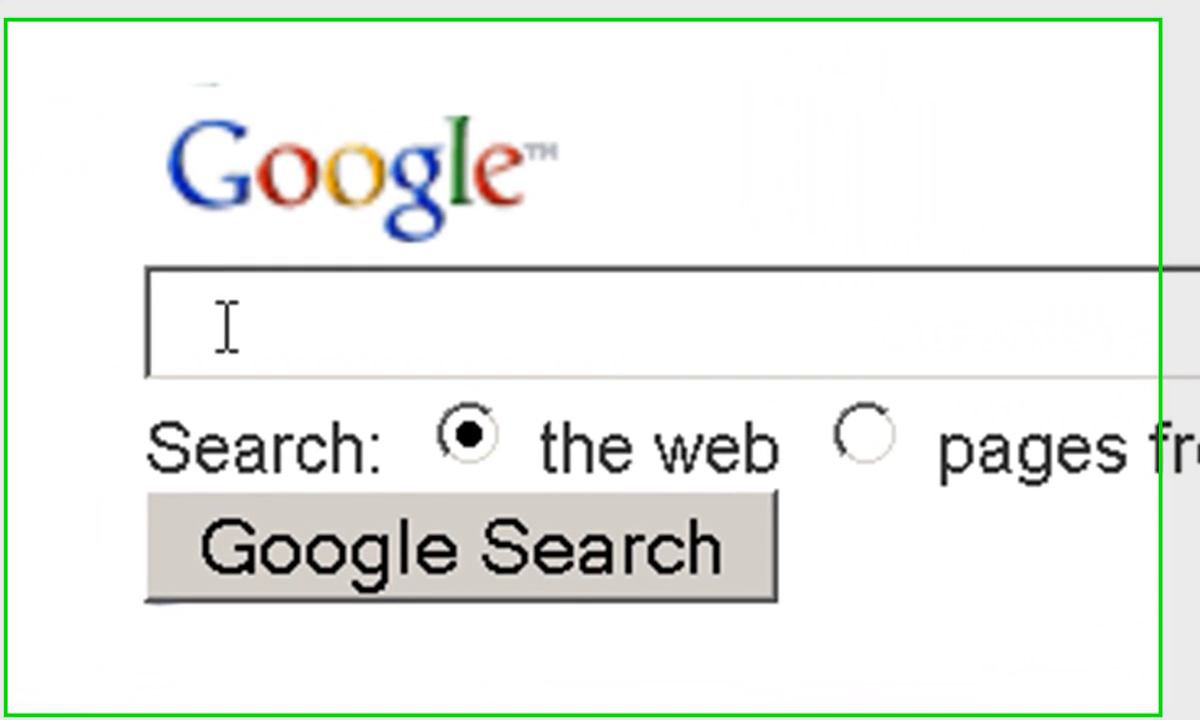
# Step: Search Google for 'ejs' via the EJS suggestion and show the results
pyautogui.write('e')
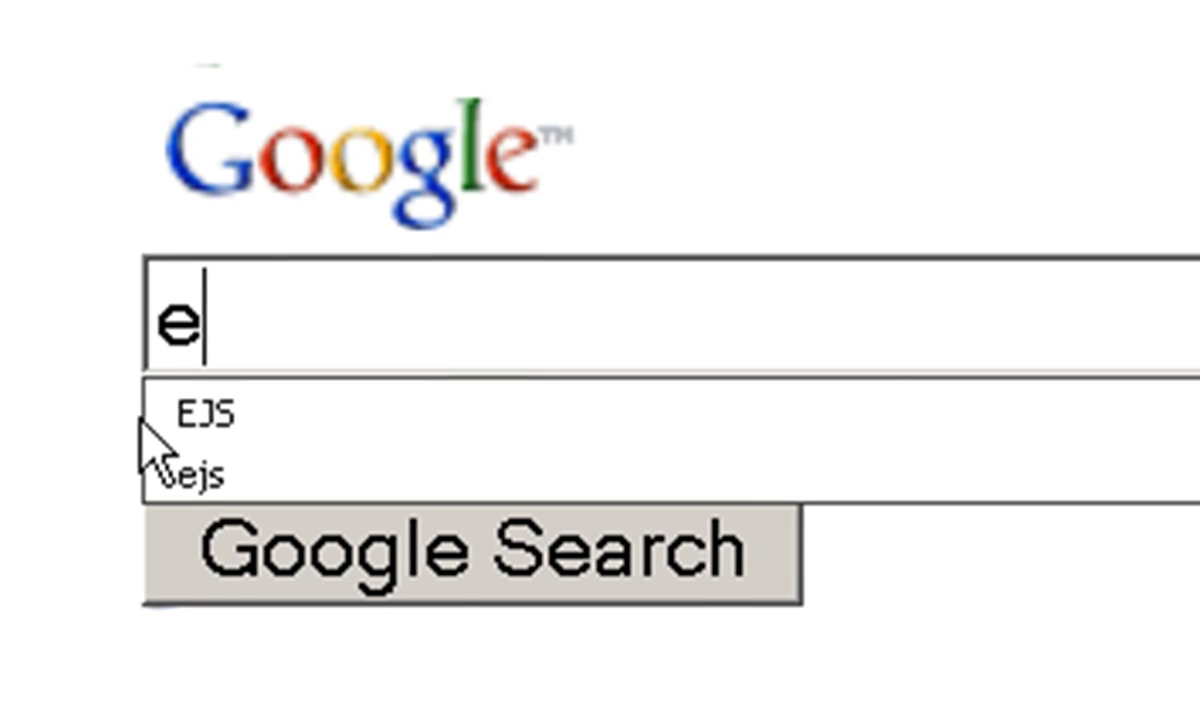
pyautogui.click(204, 470)
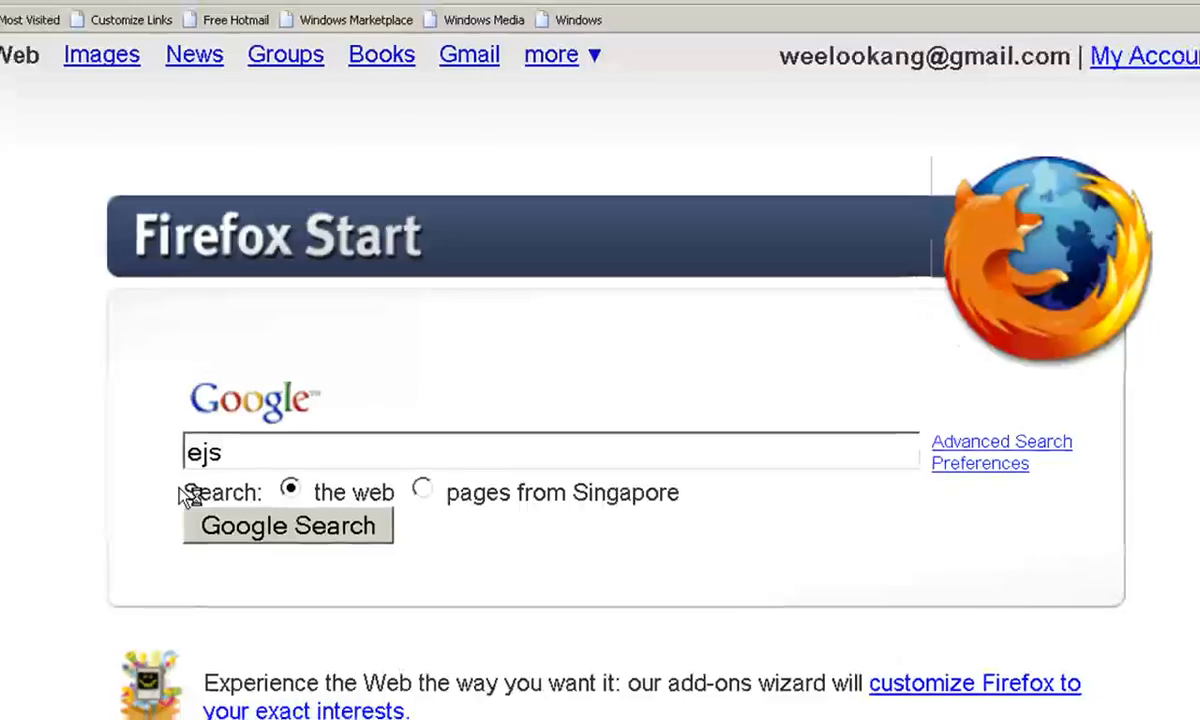
pyautogui.click(288, 524)
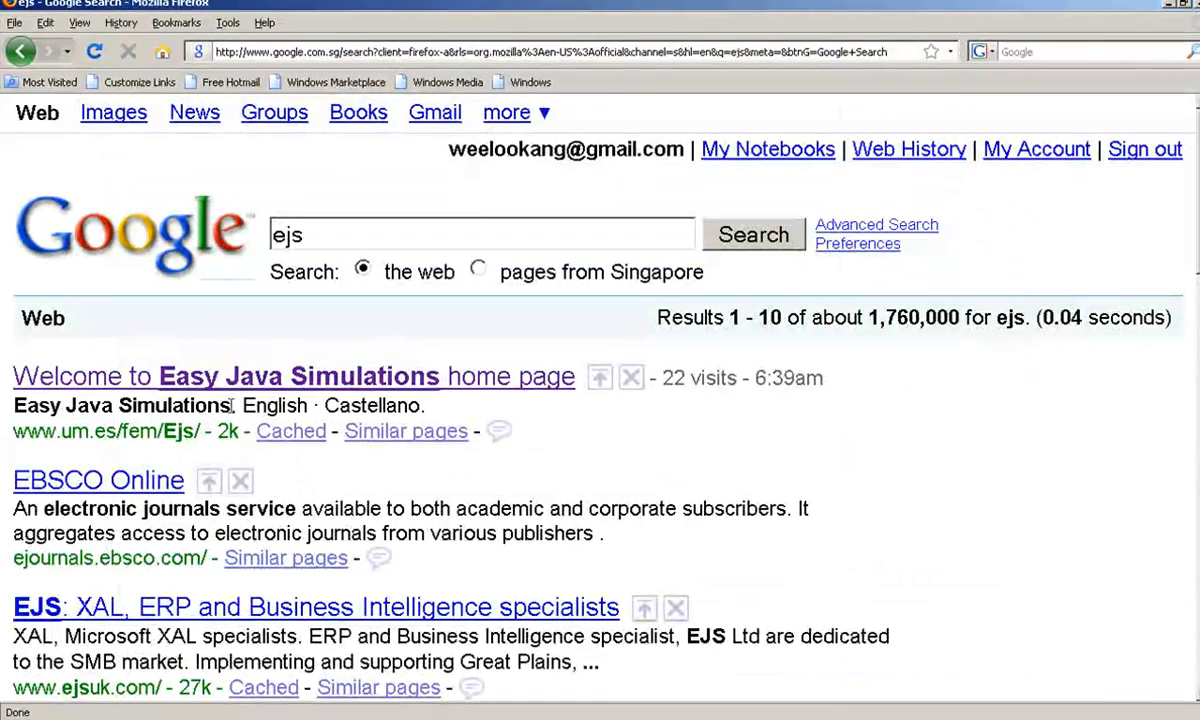
# Step: Go to the Easy Java Simulations home page and enter its English wiki
pyautogui.click(292, 376)
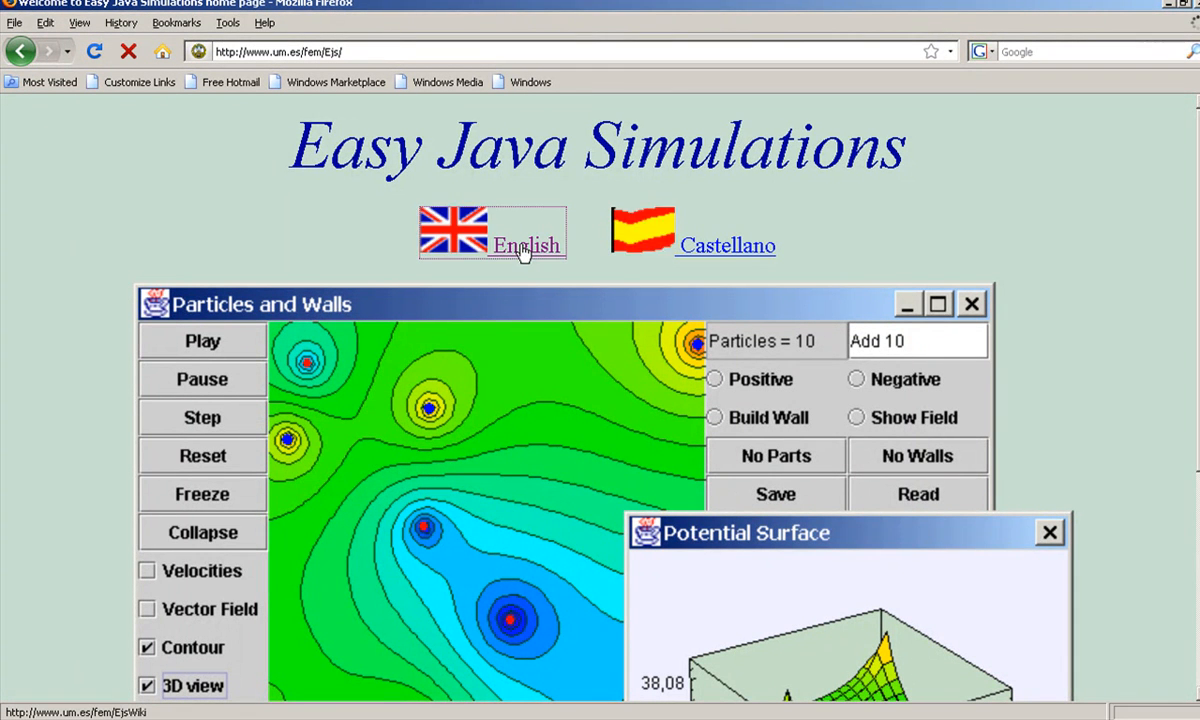
pyautogui.click(524, 244)
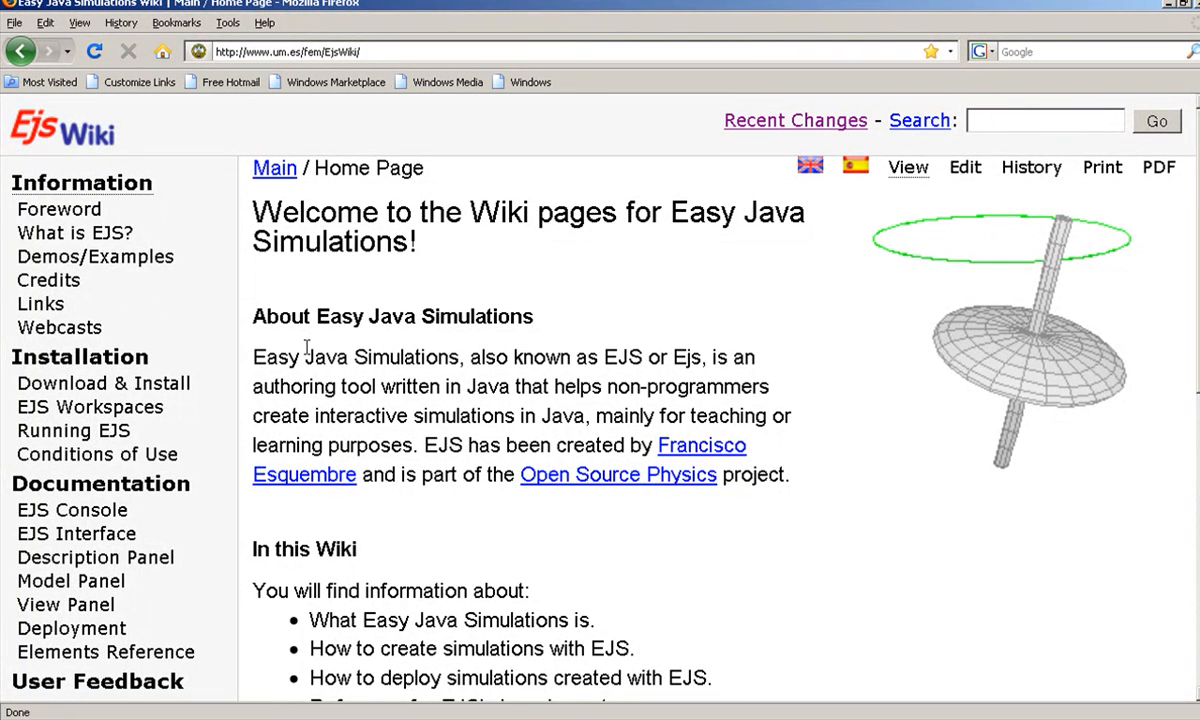
# Step: Highlight the About paragraph, then navigate to the Download & Install wiki page
pyautogui.moveTo(252, 356); pyautogui.dragTo(538, 416)
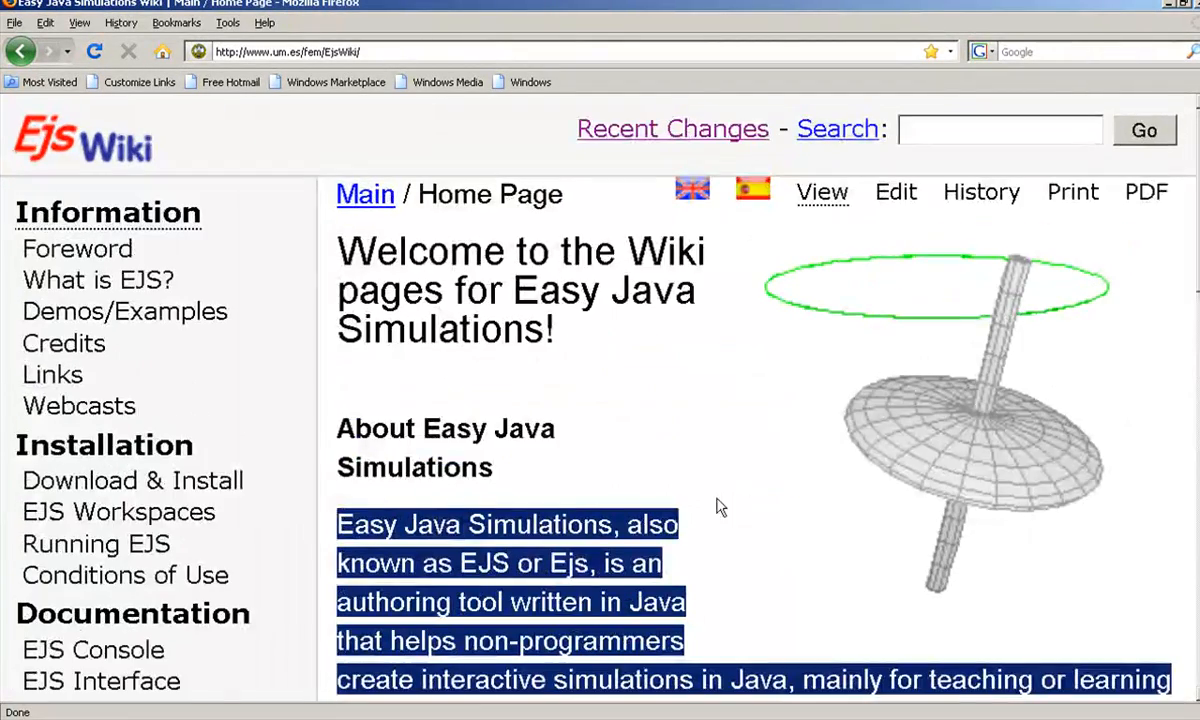
pyautogui.scroll(-3)
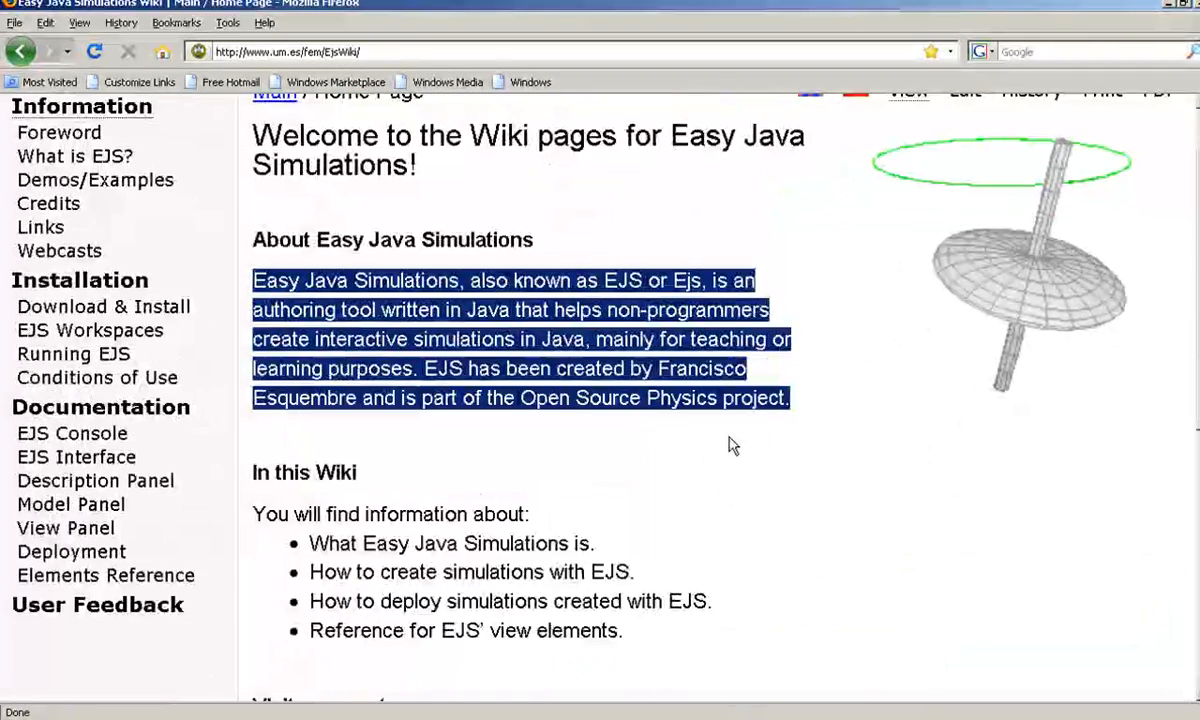
pyautogui.moveTo(80, 280)
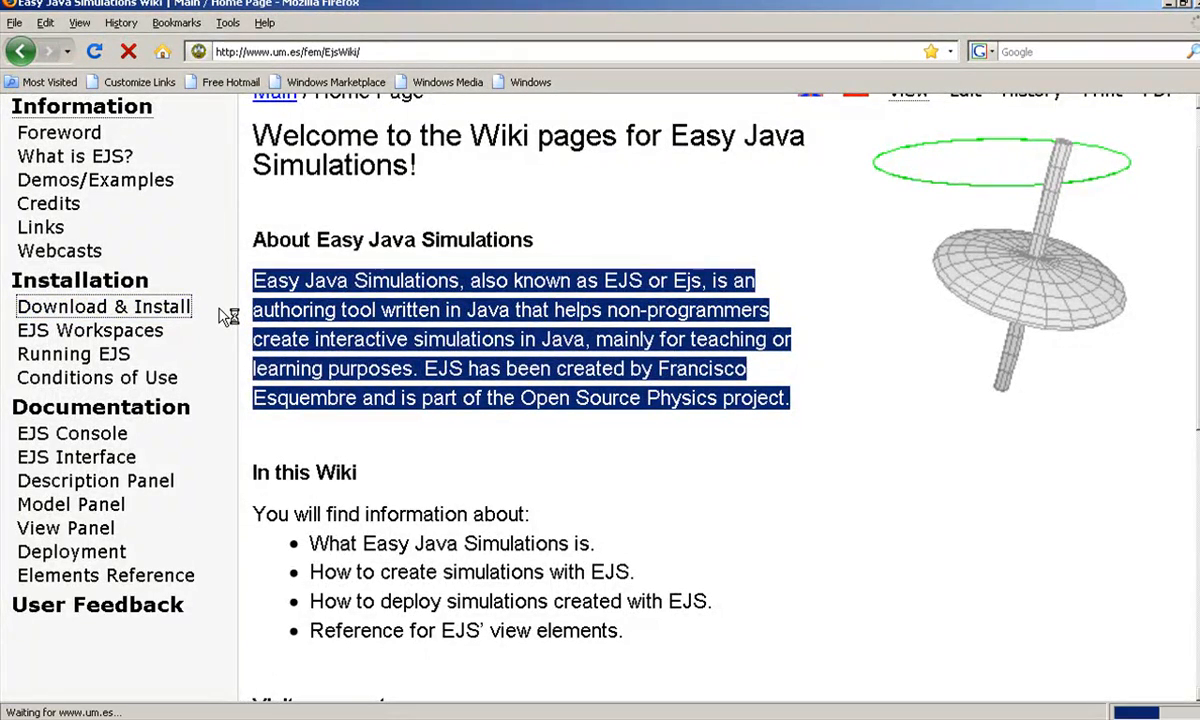
pyautogui.click(104, 306)
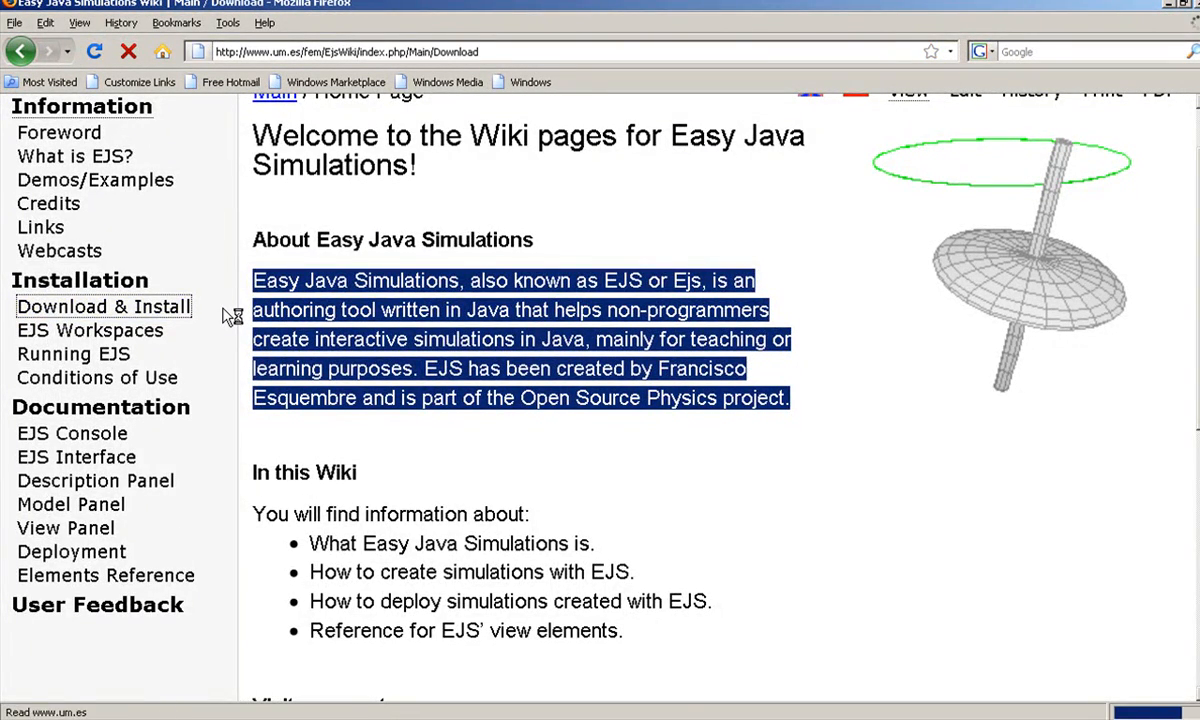
# Step: Download the EJS release 4.1 package (EJS_4.1_081216.zip, 13.7 MB)
pyautogui.click(104, 306)
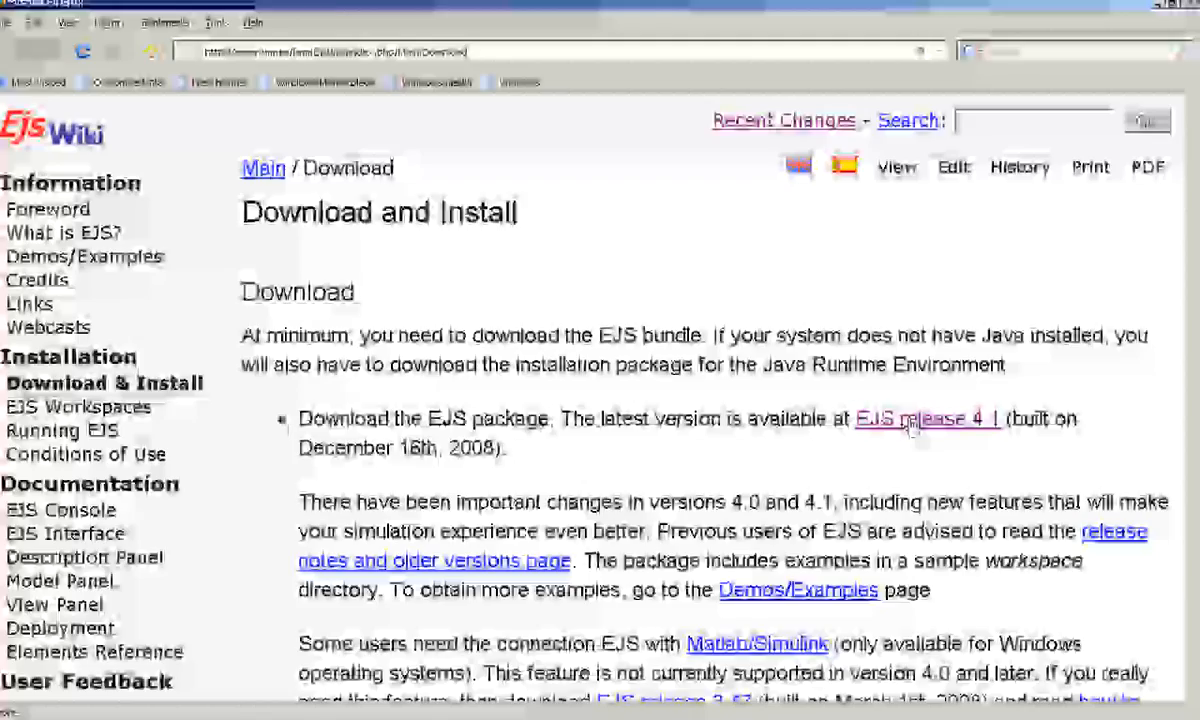
pyautogui.click(924, 418)
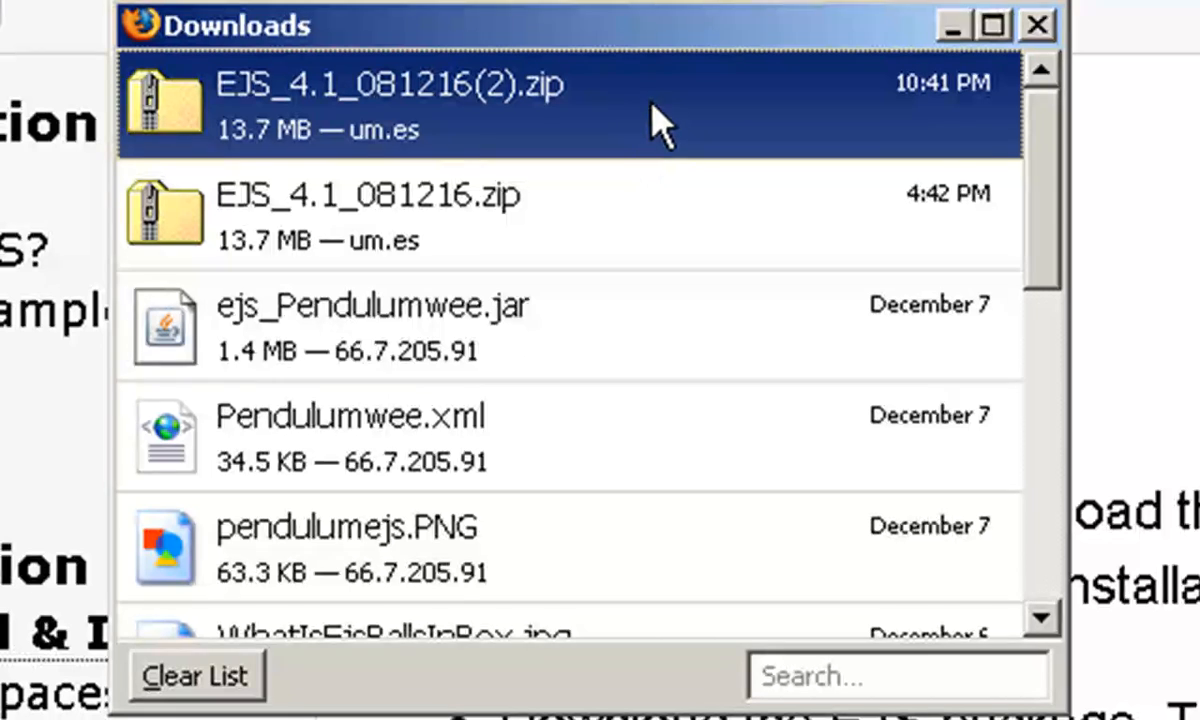
pyautogui.moveTo(660, 120)
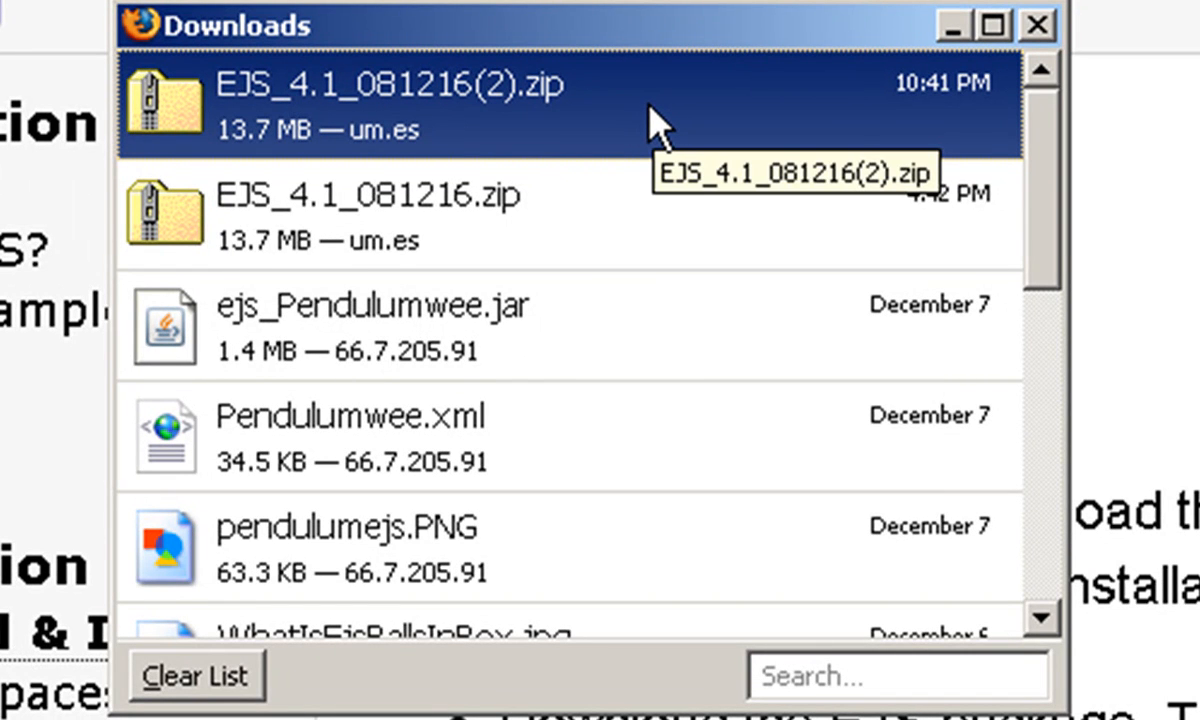
pyautogui.moveTo(1020, 28)
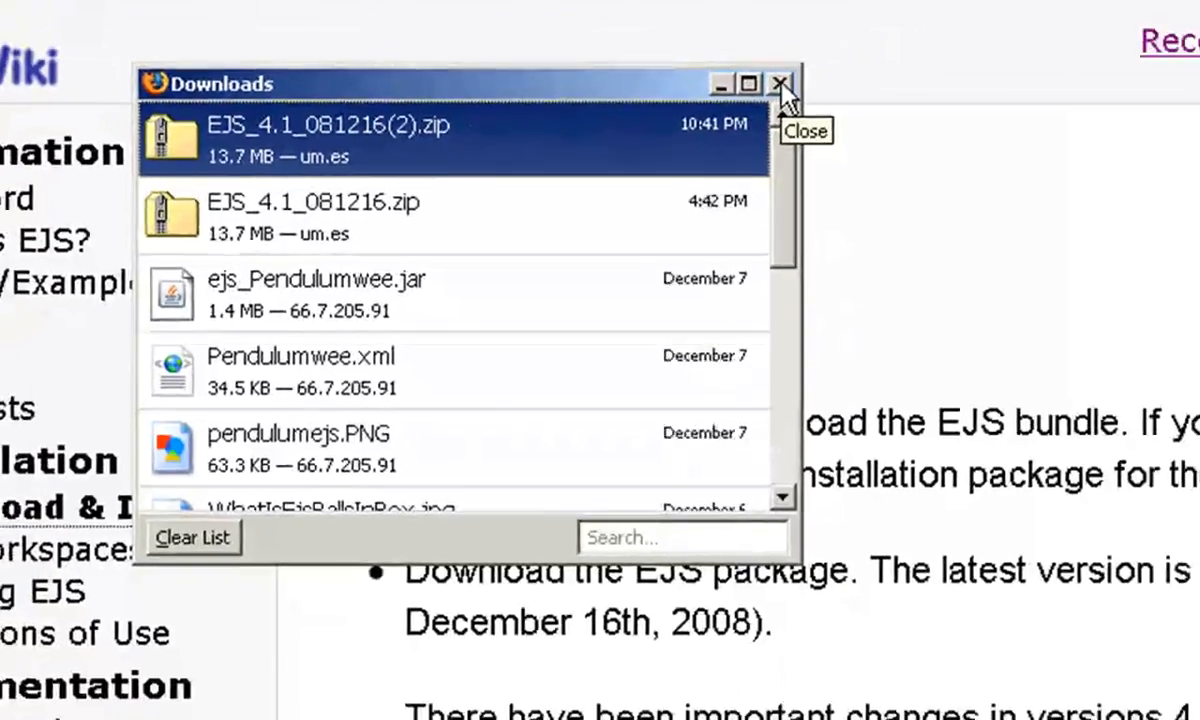
# Step: Close the Firefox Downloads window after the EJS 4.1 zip finishes
pyautogui.click(780, 84)
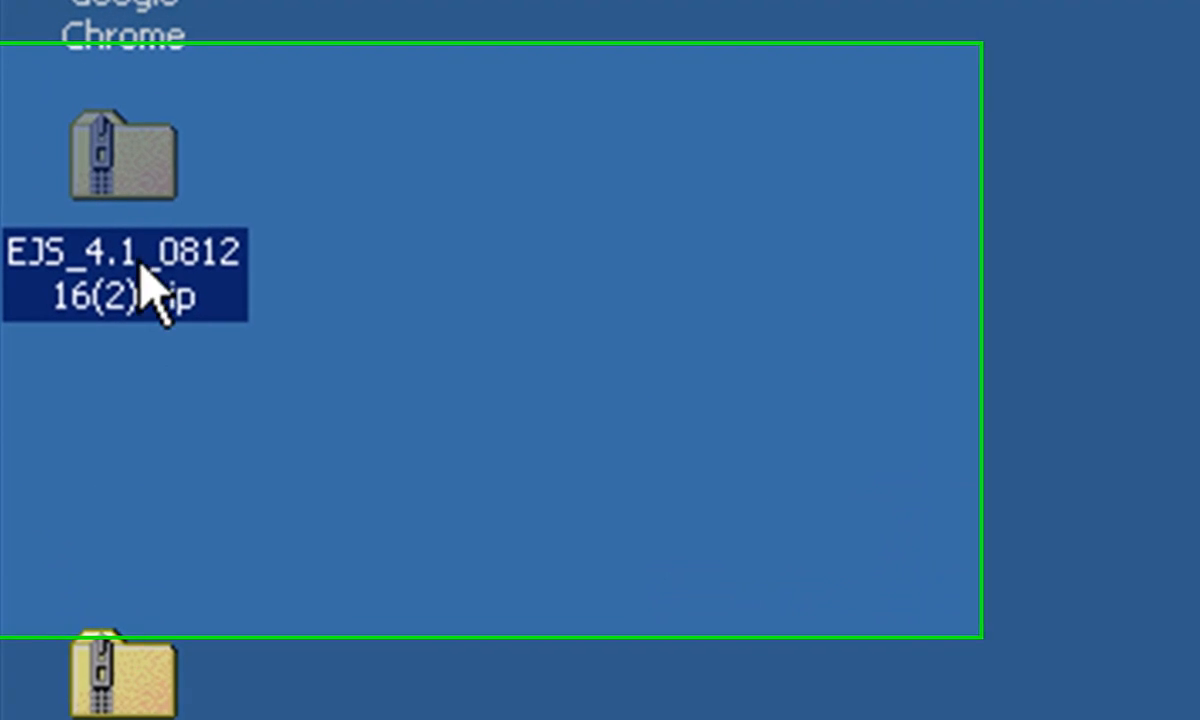
pyautogui.moveTo(150, 160)
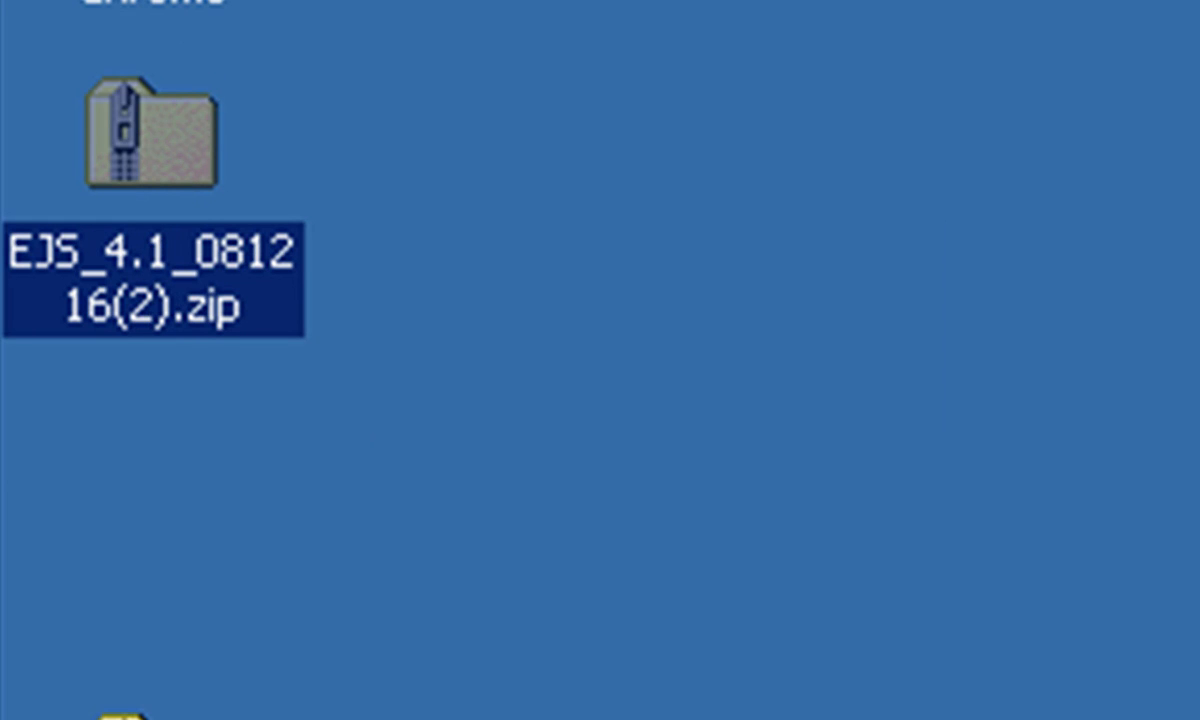
pyautogui.doubleClick(150, 130)
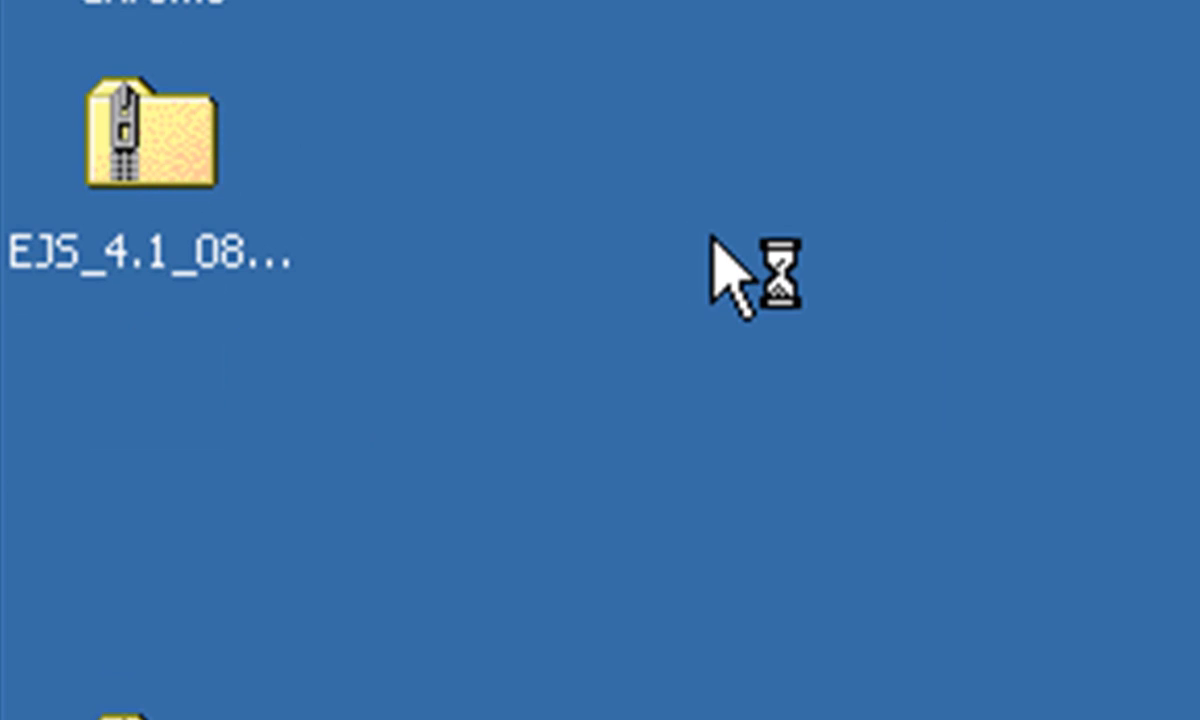
pyautogui.doubleClick(150, 136)
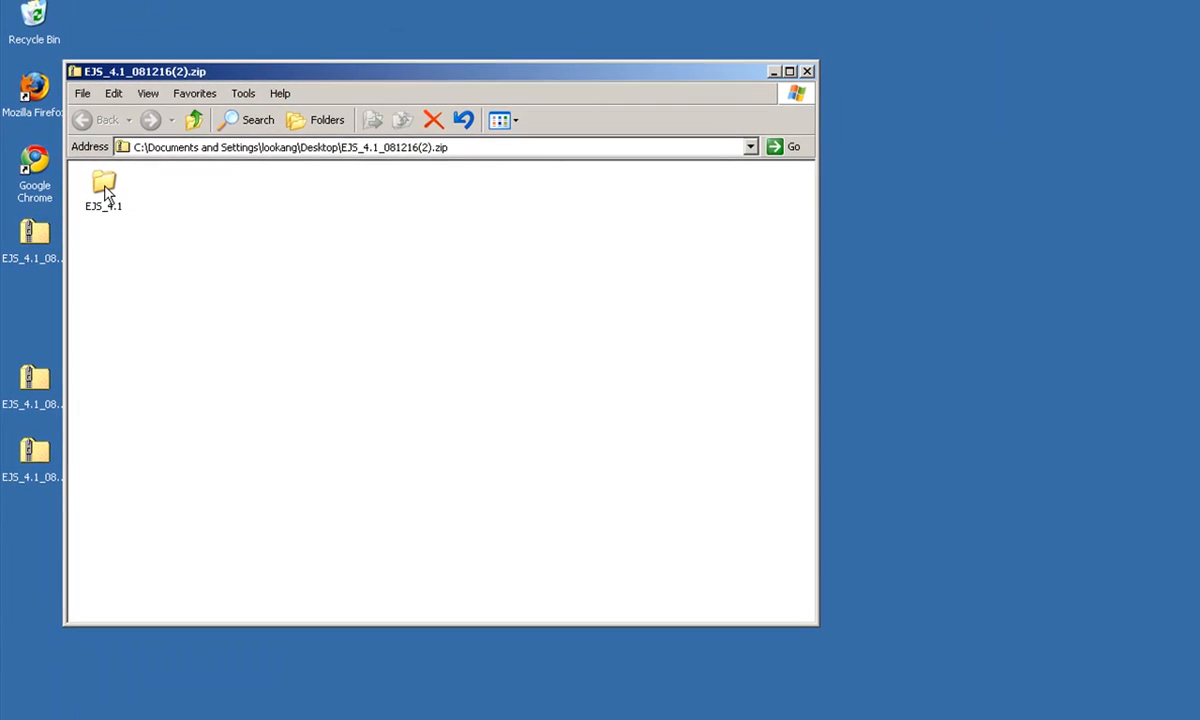
pyautogui.doubleClick(104, 184)
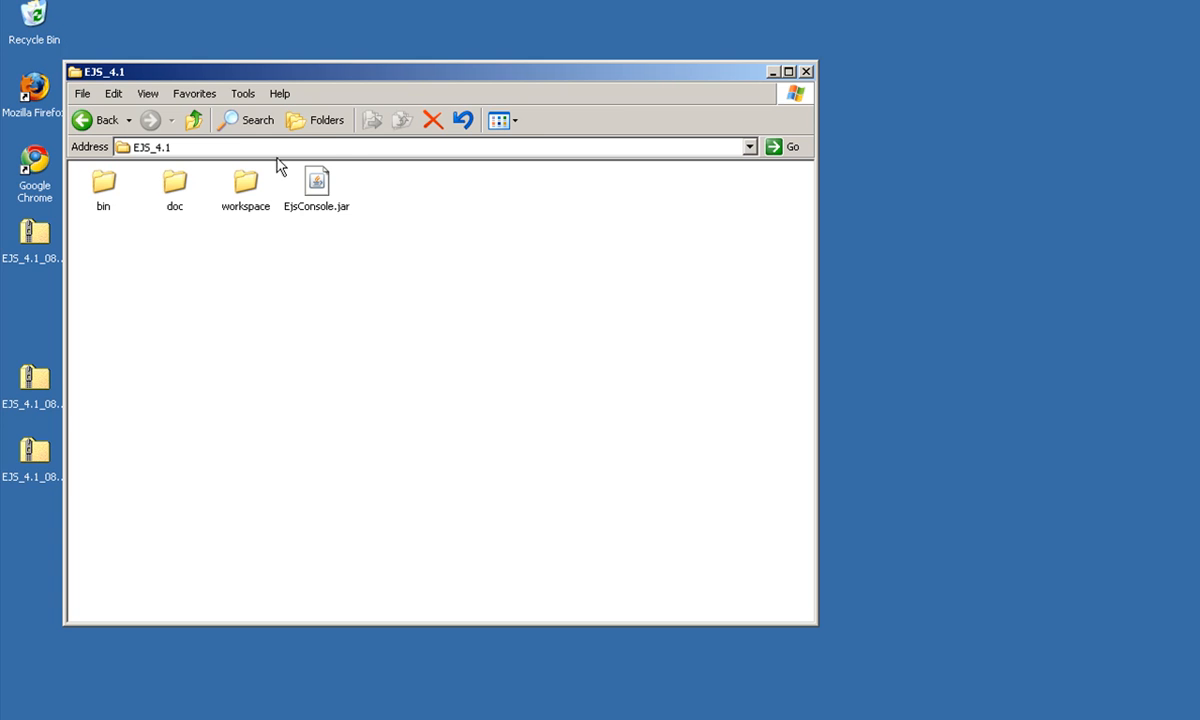
pyautogui.click(806, 72)
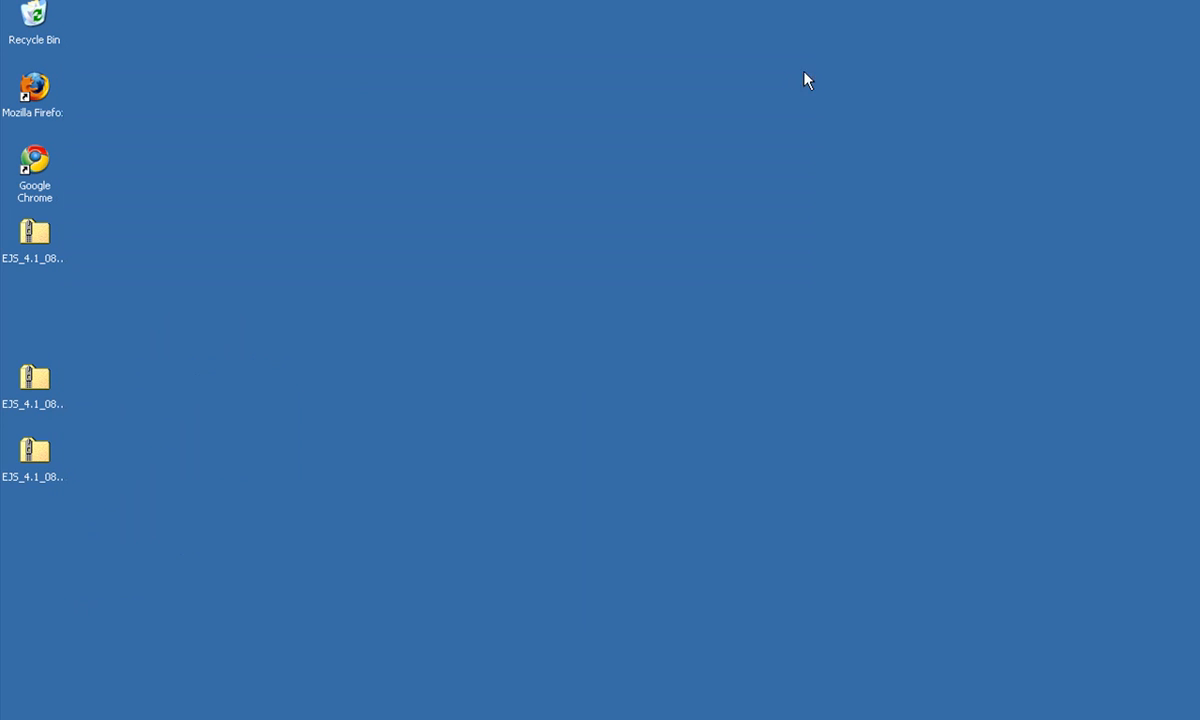
# Step: Extract All from EJS_4.1_081216(2).zip to the default desktop destination folder
pyautogui.rightClick(34, 230)
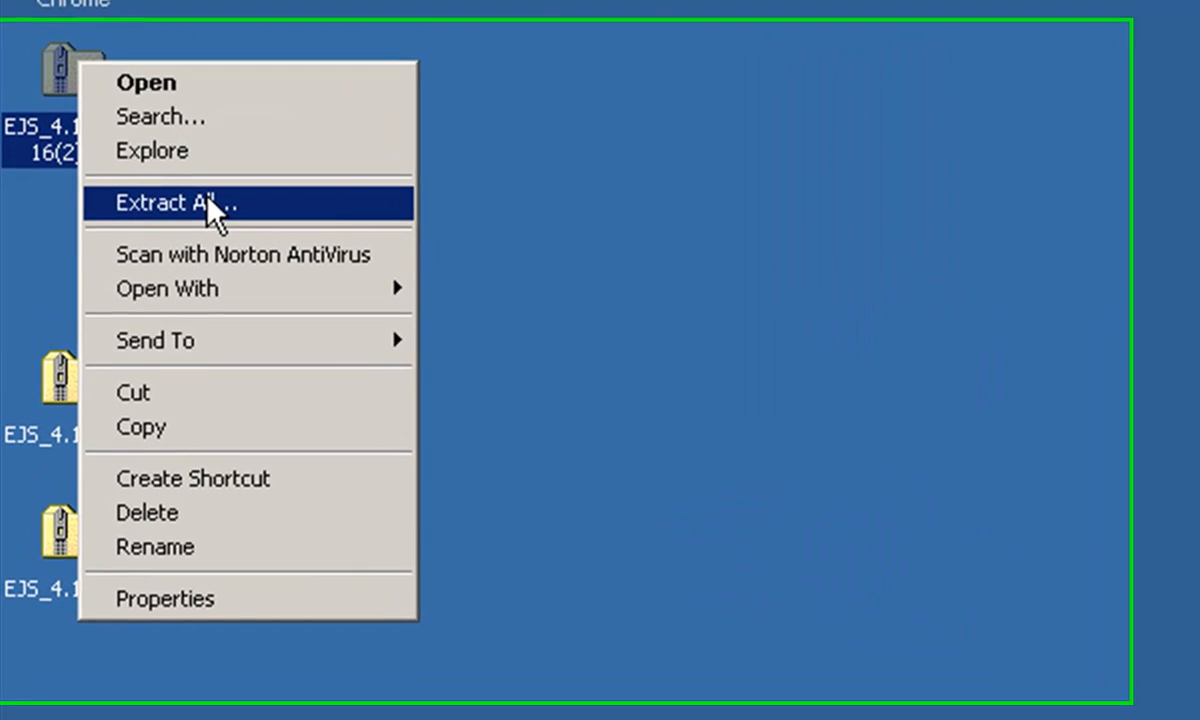
pyautogui.click(178, 204)
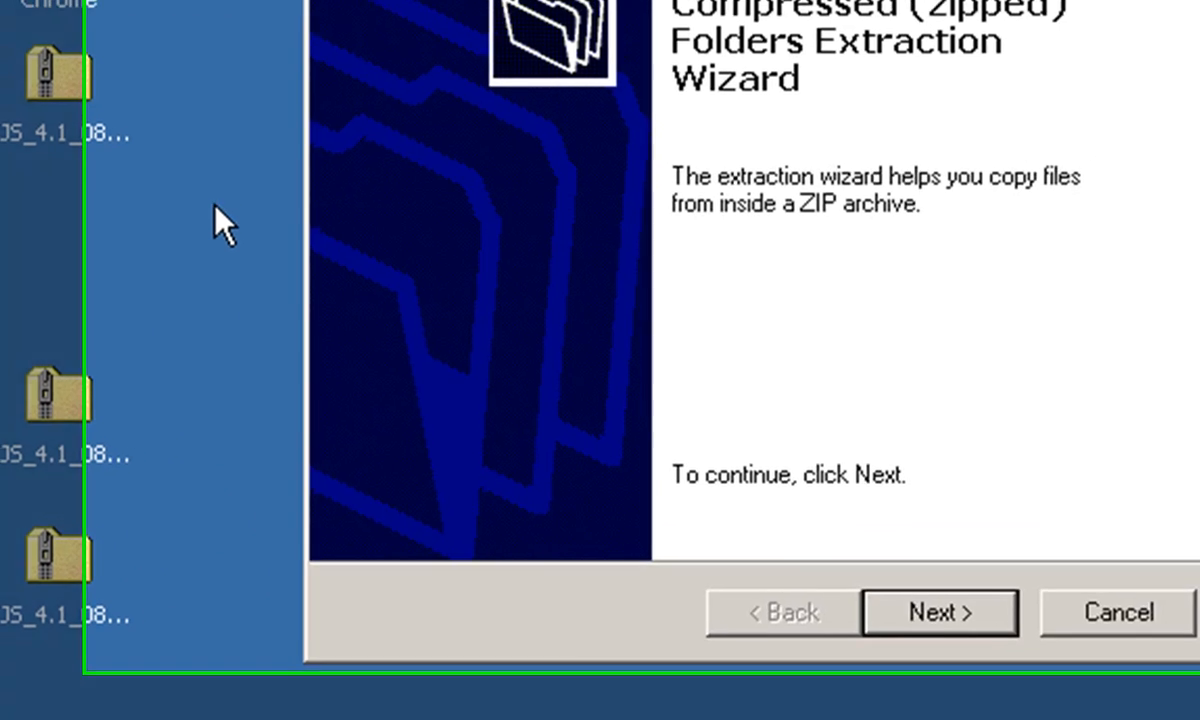
pyautogui.click(938, 612)
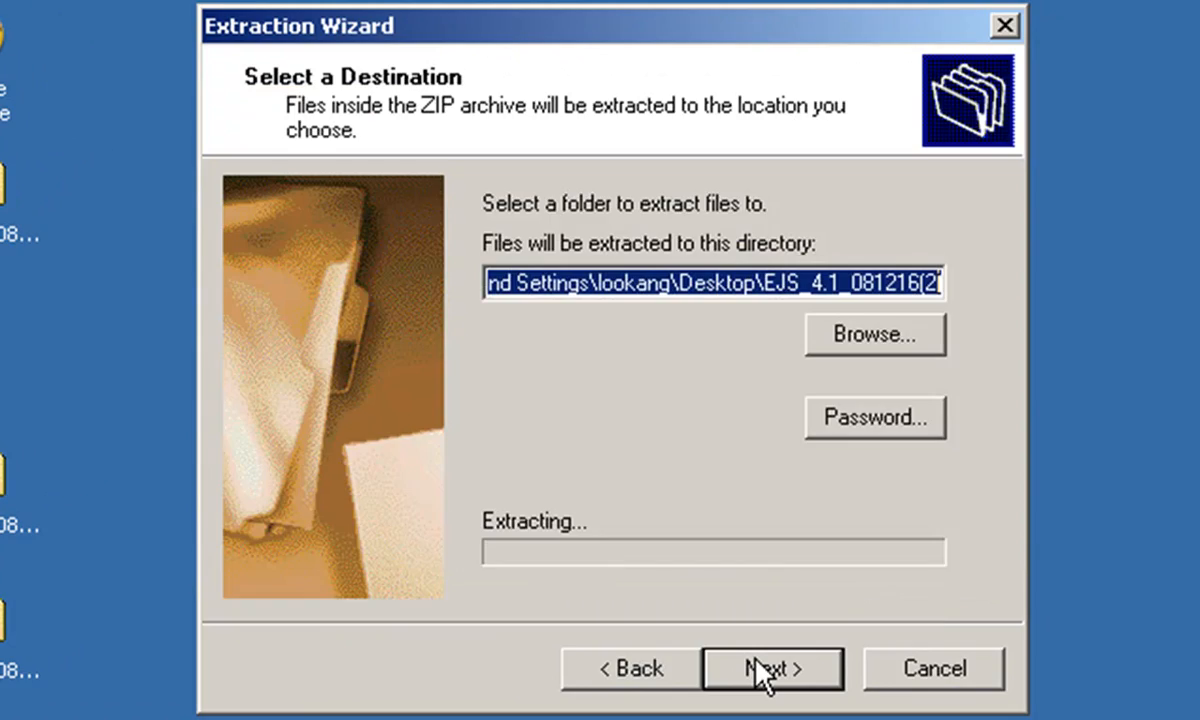
pyautogui.click(772, 668)
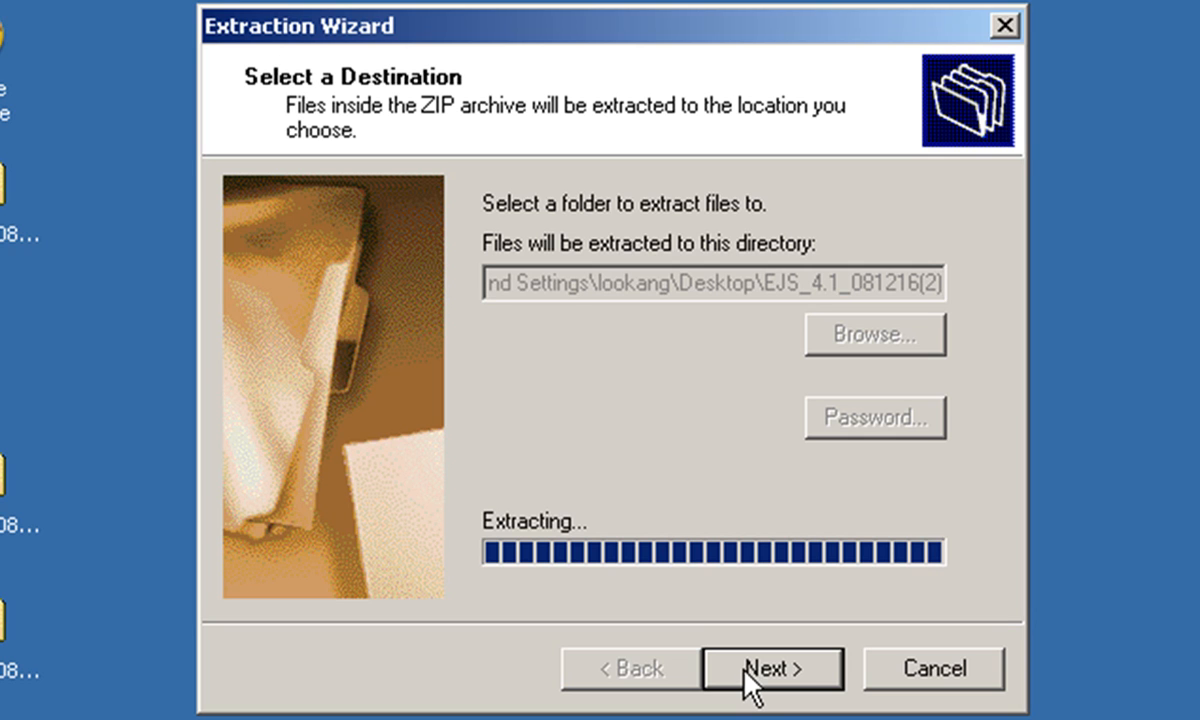
# Step: Finish extraction showing files, and view the EJS_4.1 folder with bin and EjsConsole.jar
pyautogui.click(772, 668)
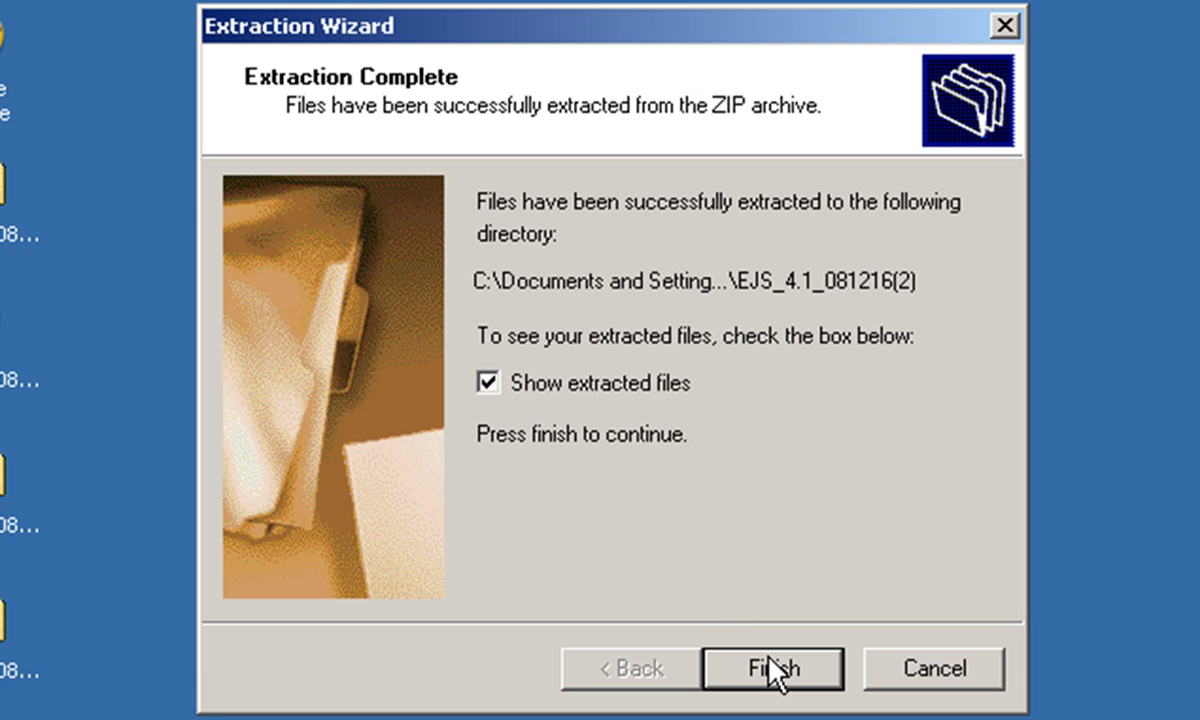
pyautogui.click(772, 668)
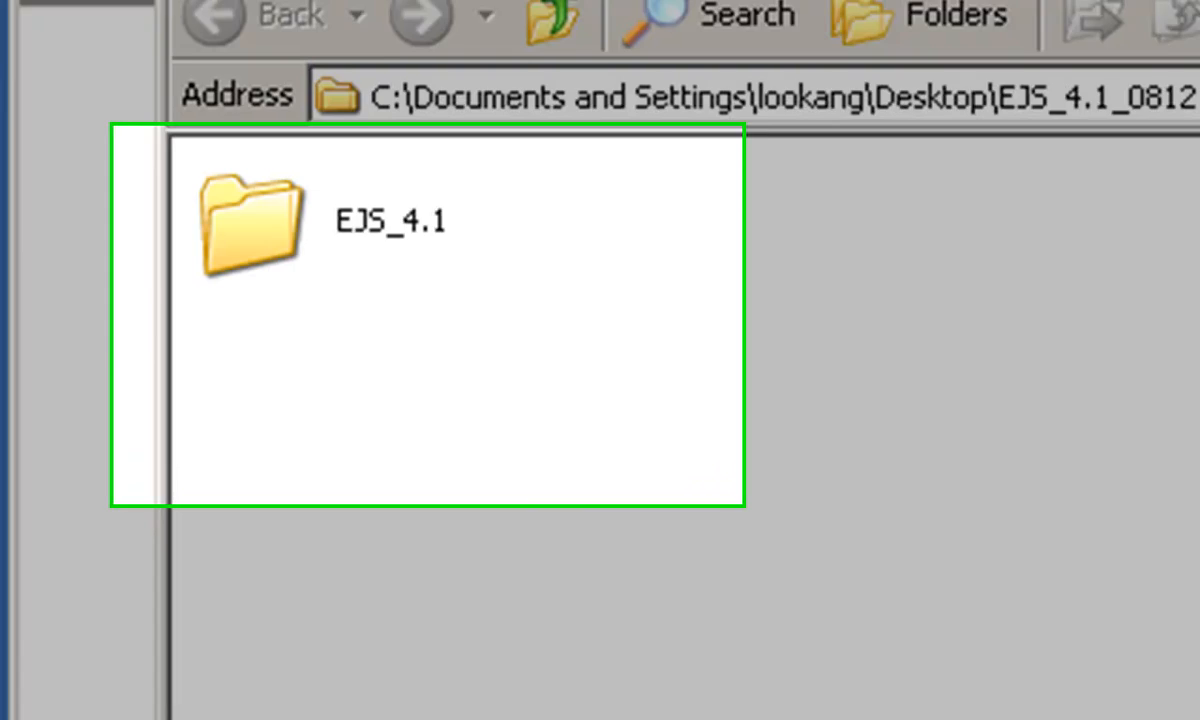
pyautogui.doubleClick(250, 220)
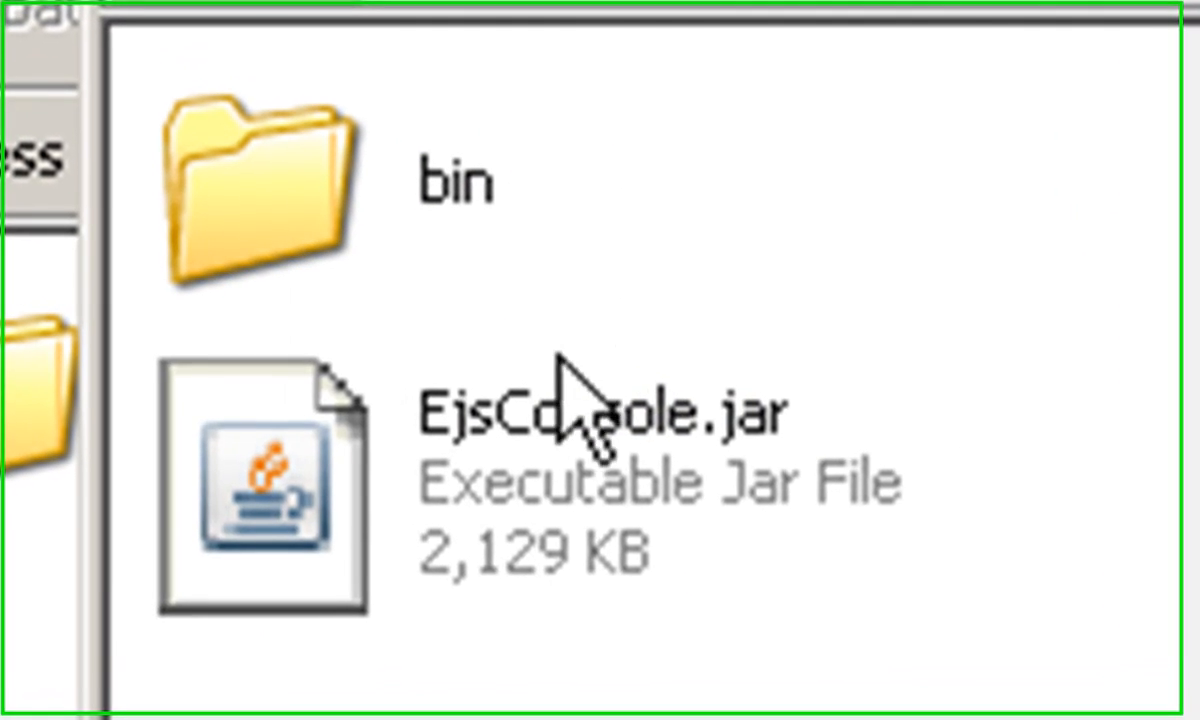